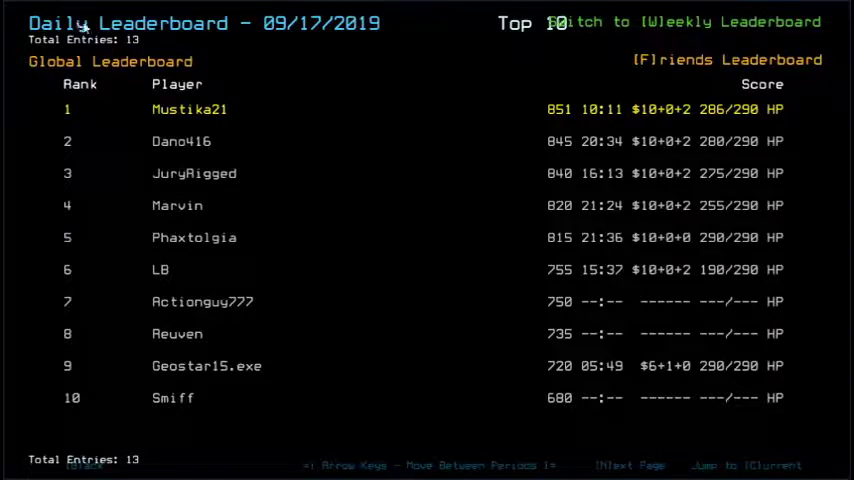
mouse_move(287, 230)
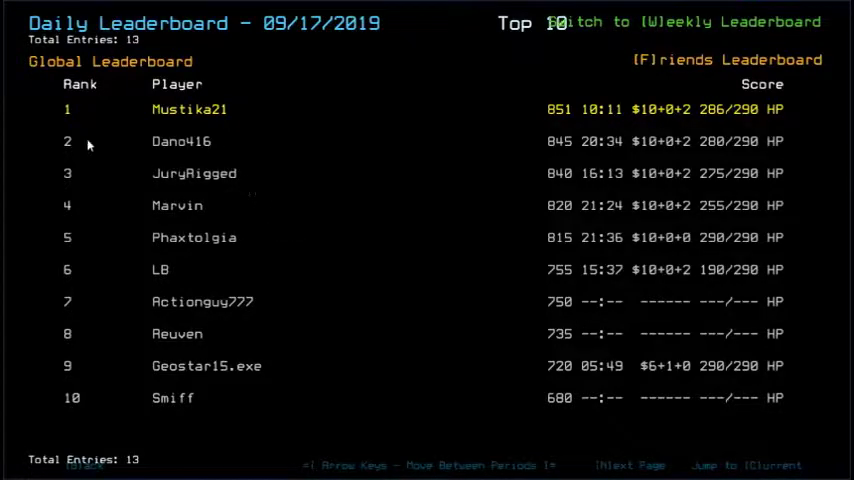
mouse_move(116, 171)
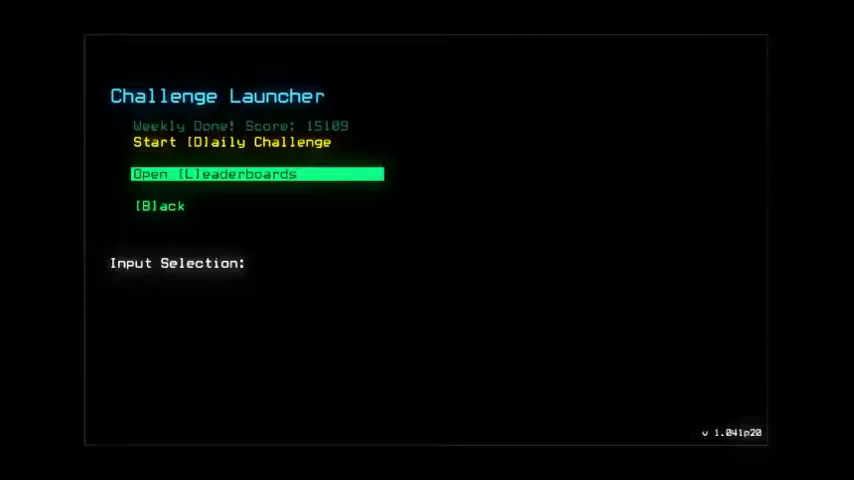
- Launch the Daily Challenge from the Challenge Launcher
click(255, 173)
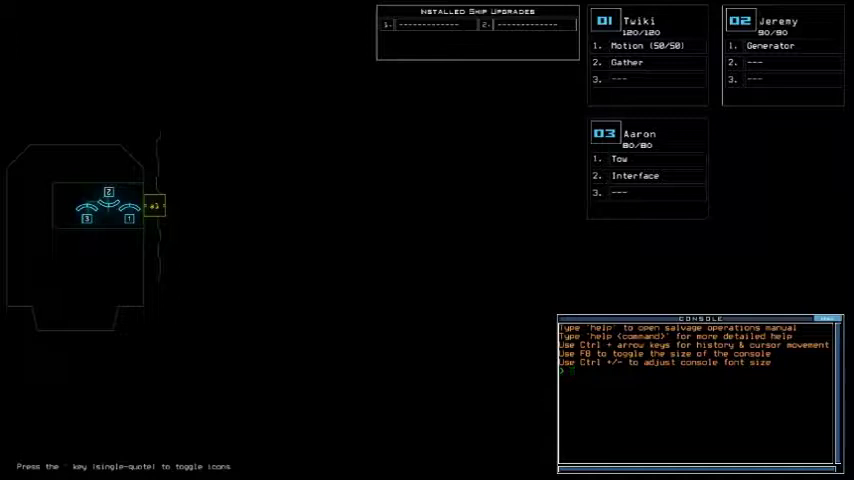
key(Escape)
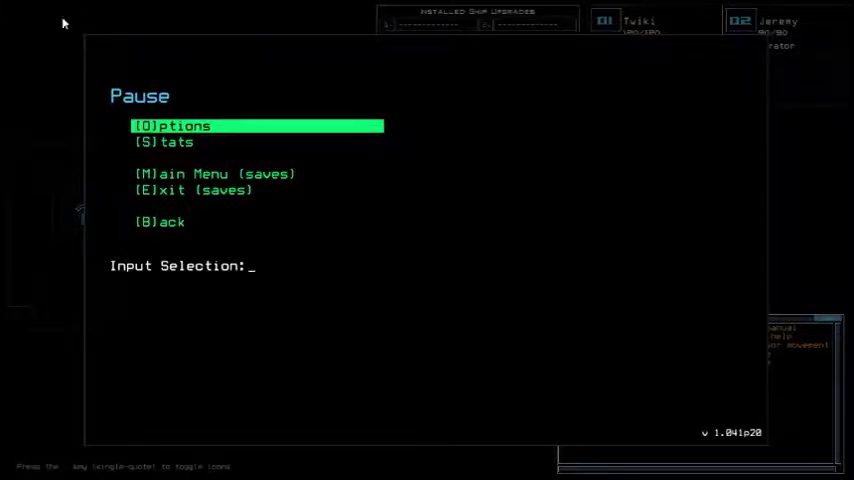
click(170, 125)
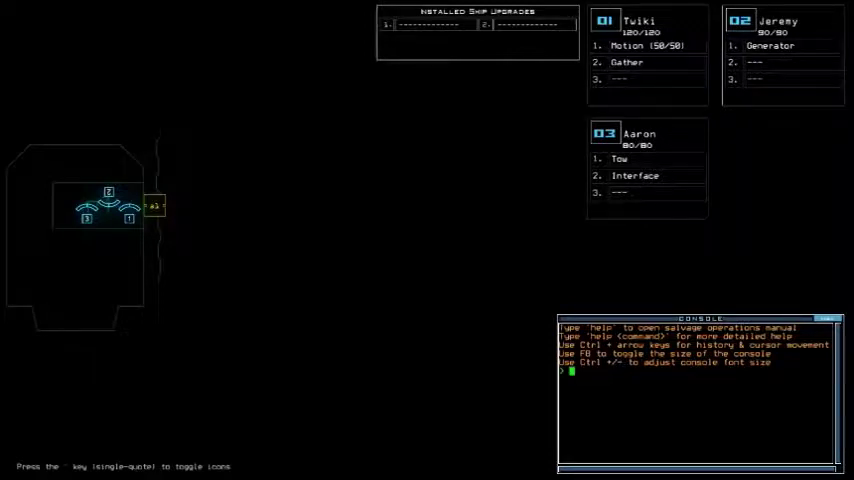
- Run the status command and scroll down through the saved alias shortcuts
text(status)
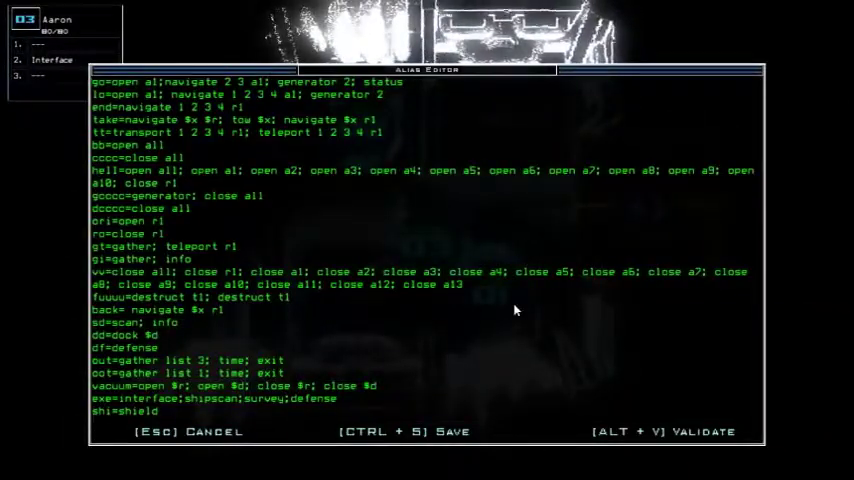
mouse_move(649, 252)
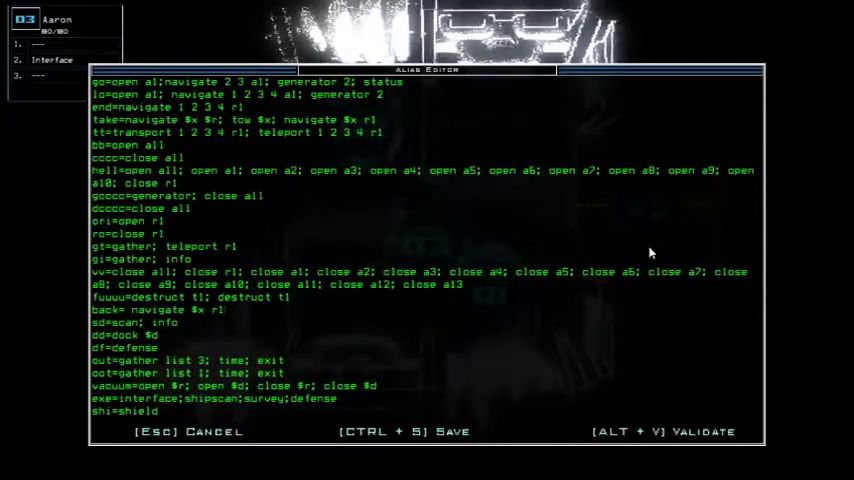
scroll(down, 3)
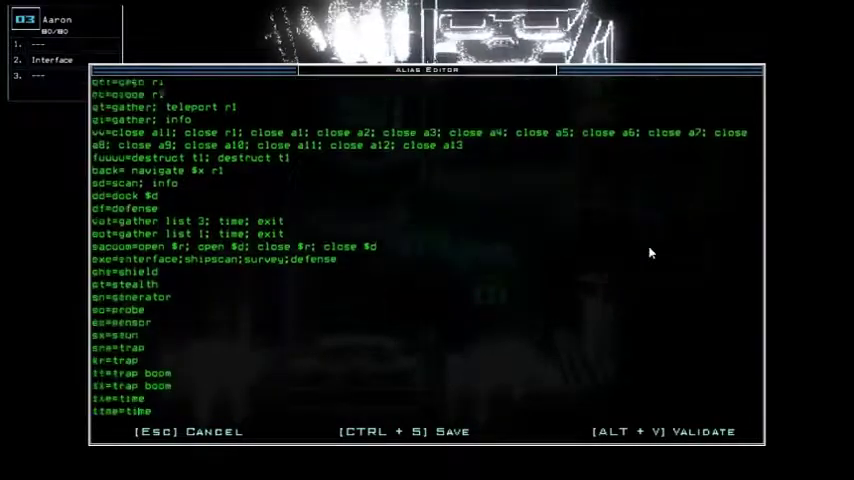
scroll(down, 3)
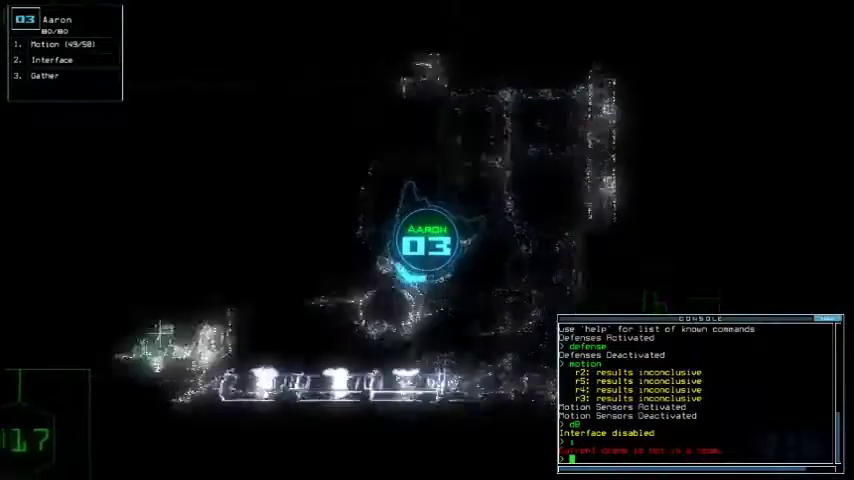
- Enter the d14:d1 console command during the room scans
text(d14:d1)
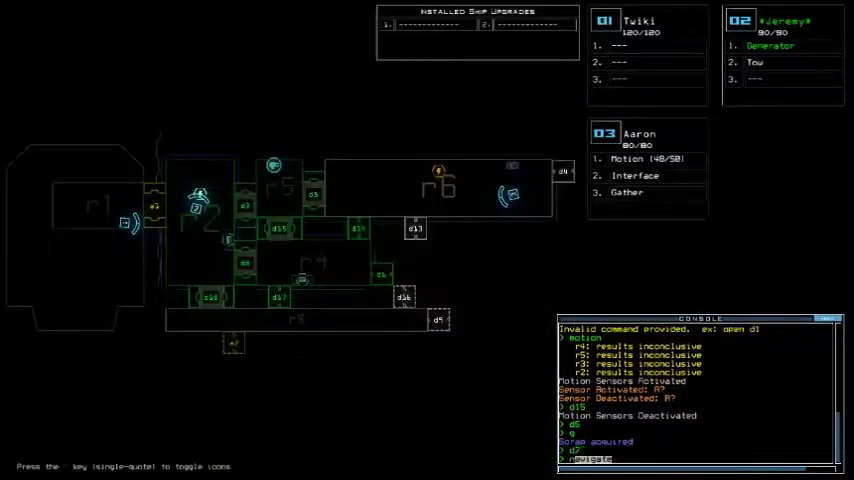
- Send drone 2 toward room r6 with the navigate 2 command
text(navigate 2)
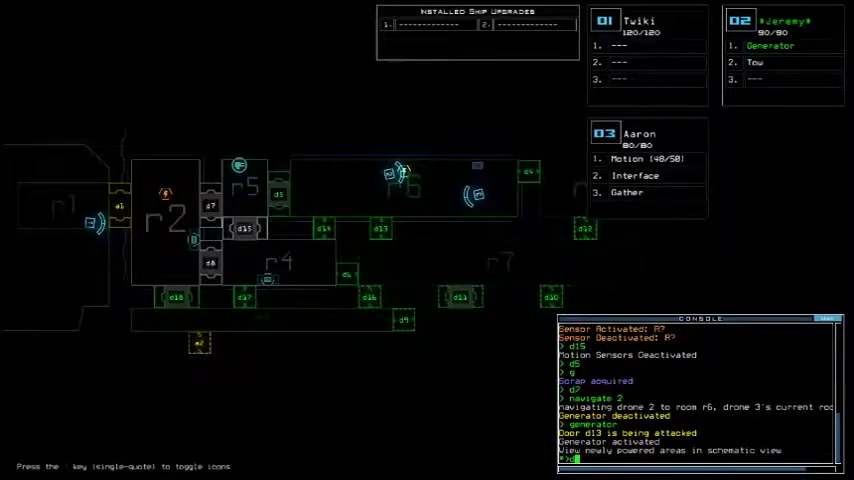
text(d11)
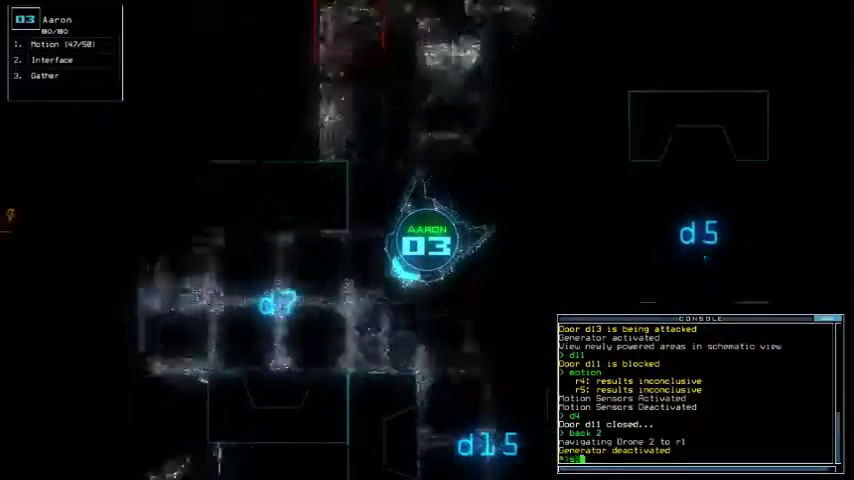
- Check drone status before reactivating the interface and room defenses
text(status)
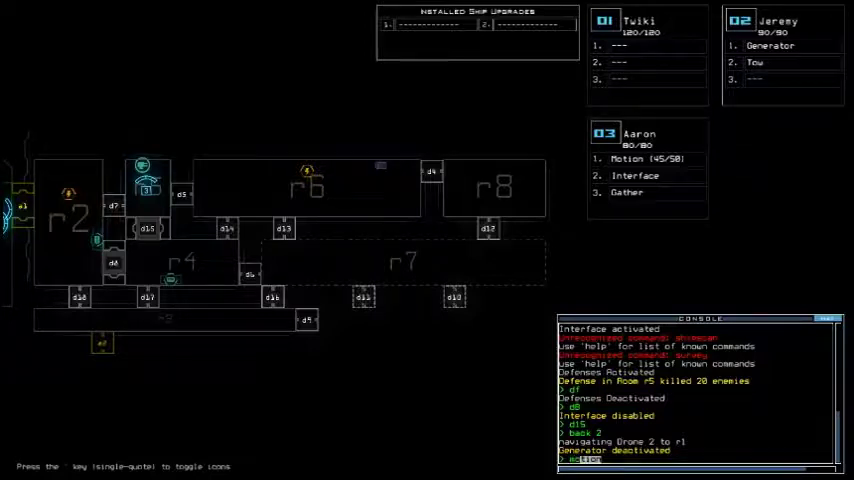
text(motion)
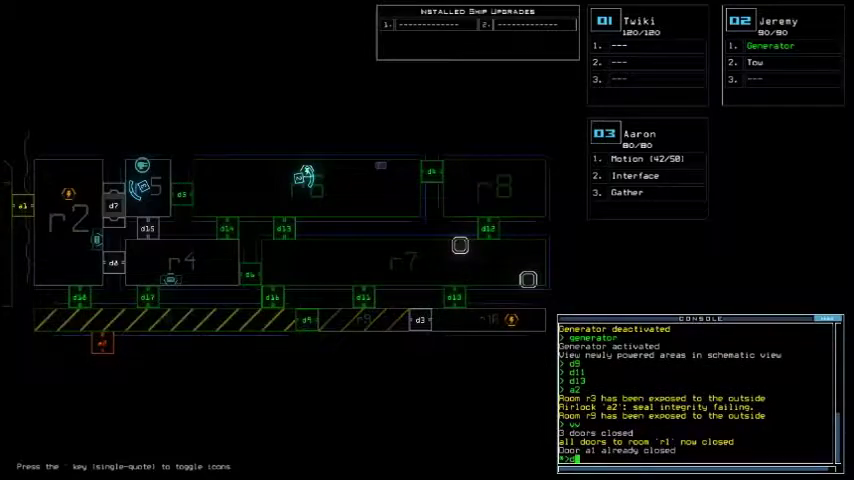
- Enter dd a2, then accept the 750 daily challenge score
text(dd a2)
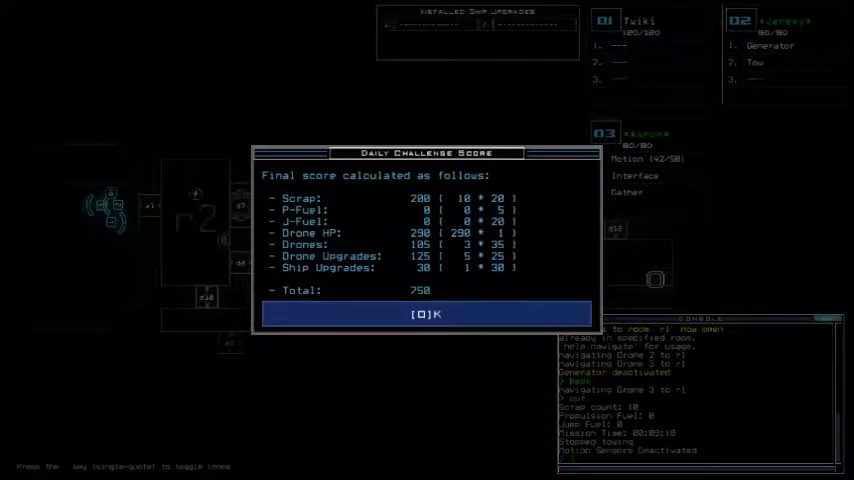
click(426, 314)
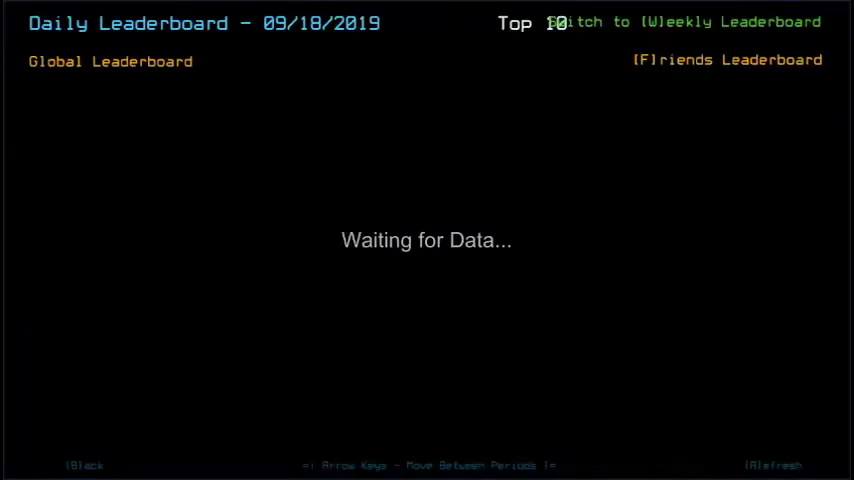